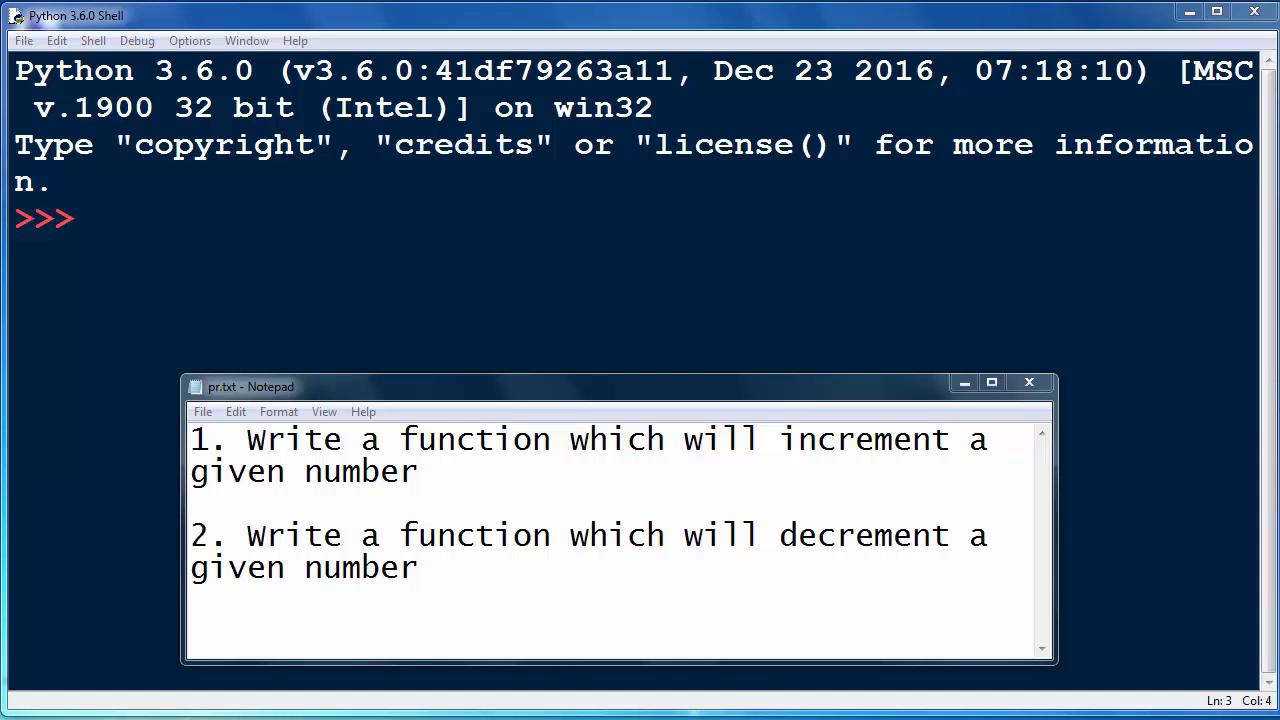
{"action": "mouse_move", "coordinate": [1028, 500]}
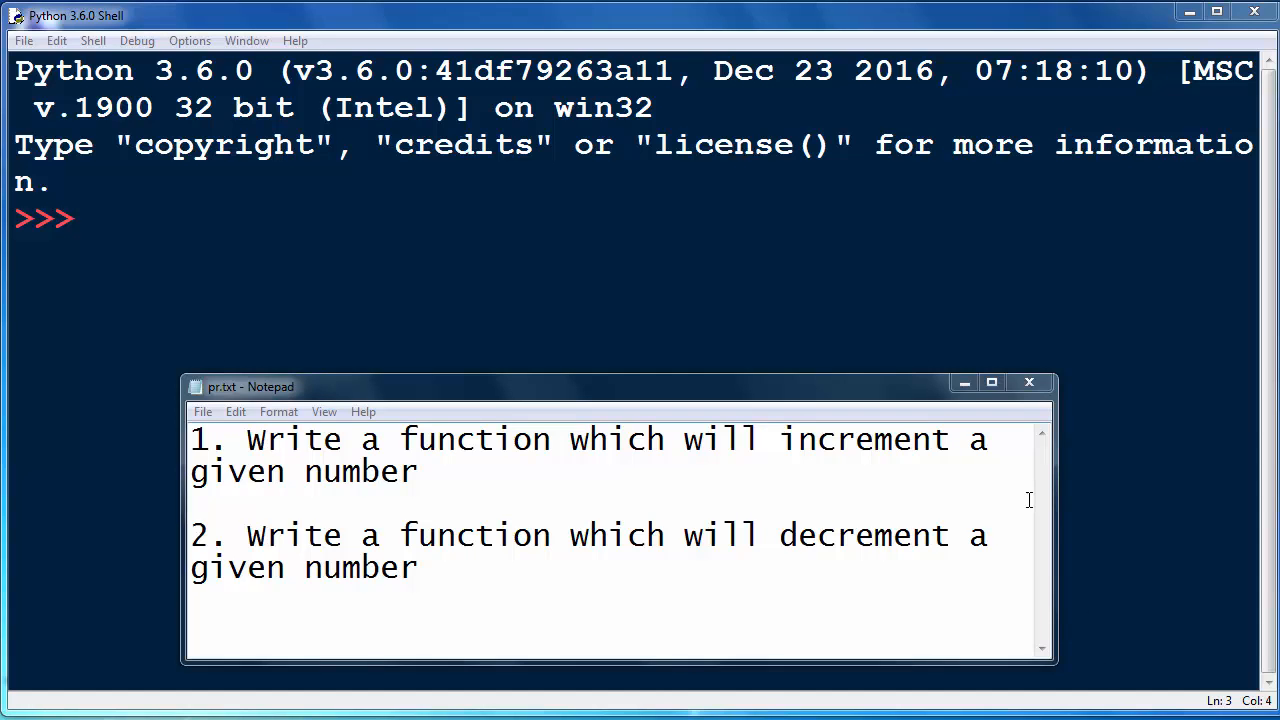
- Highlight the wording of the first task about an increment function in the notes
{"action": "left_click_drag", "start_coordinate": [248, 440], "coordinate": [436, 440]}
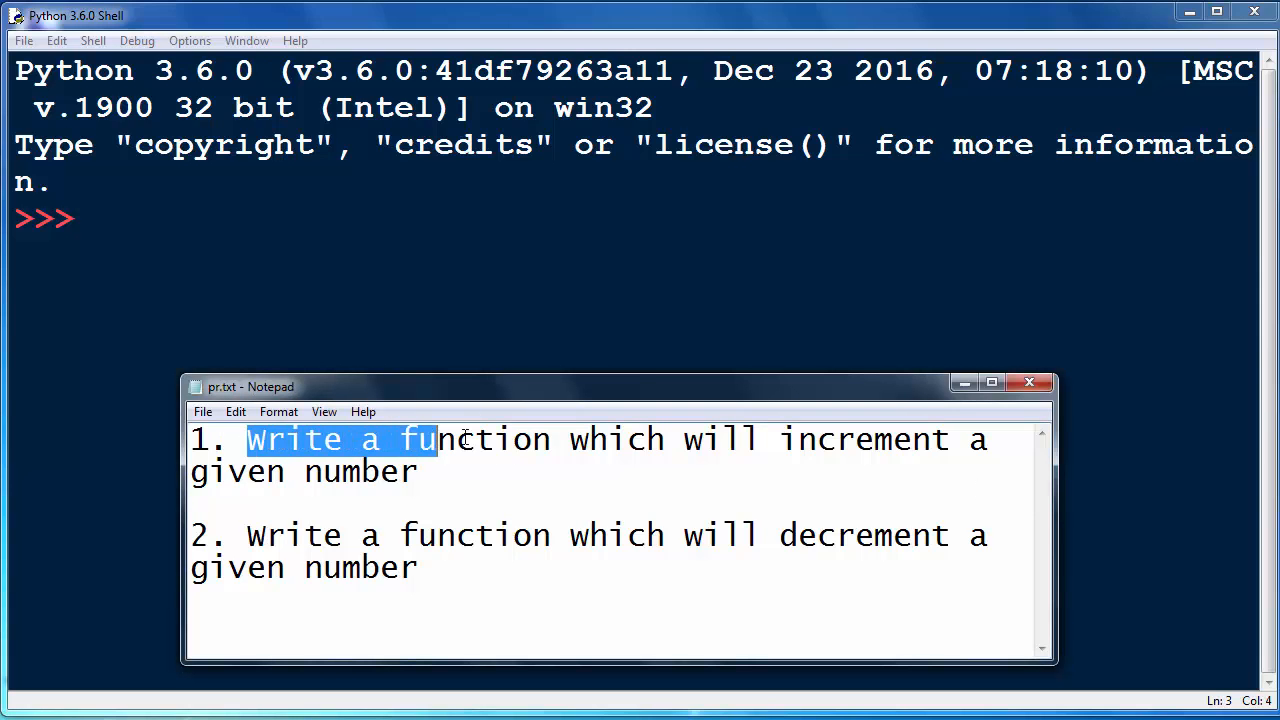
{"action": "left_click_drag", "start_coordinate": [436, 440], "coordinate": [900, 440]}
{"action": "type", "text": "def"}
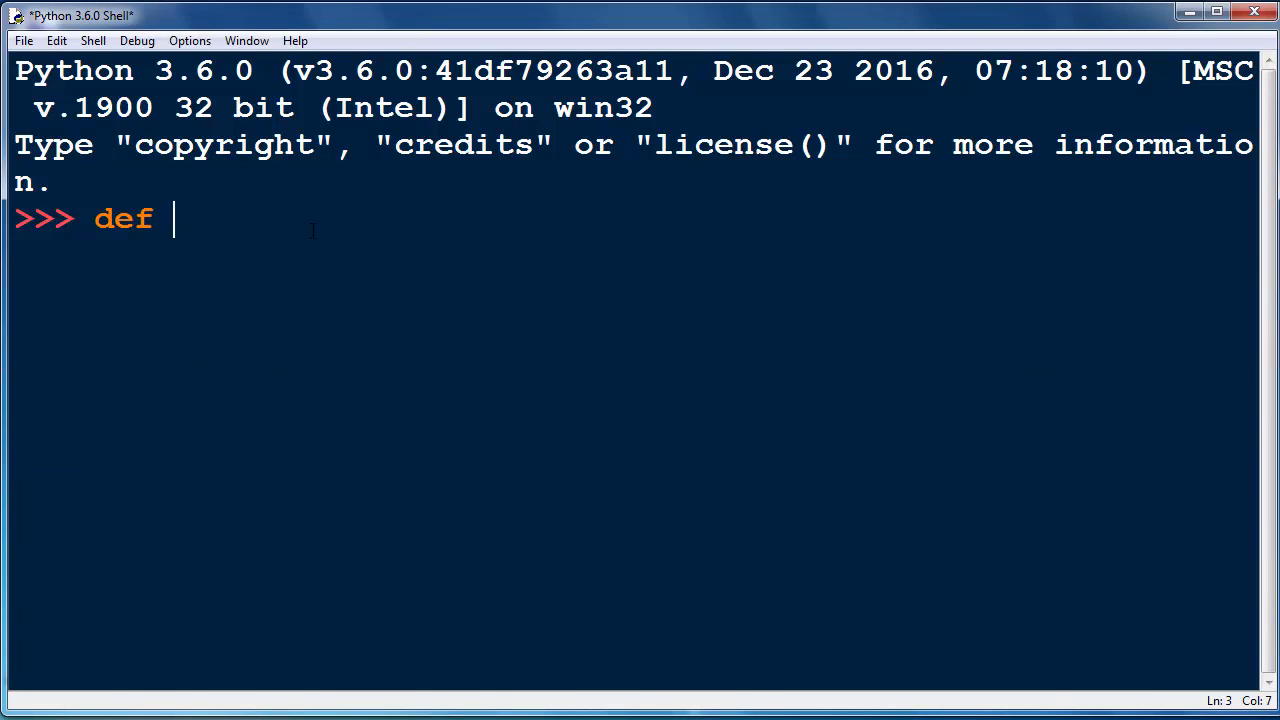
- Write the header def increment(number): and start its indented body
{"action": "type", "text": "incre"}
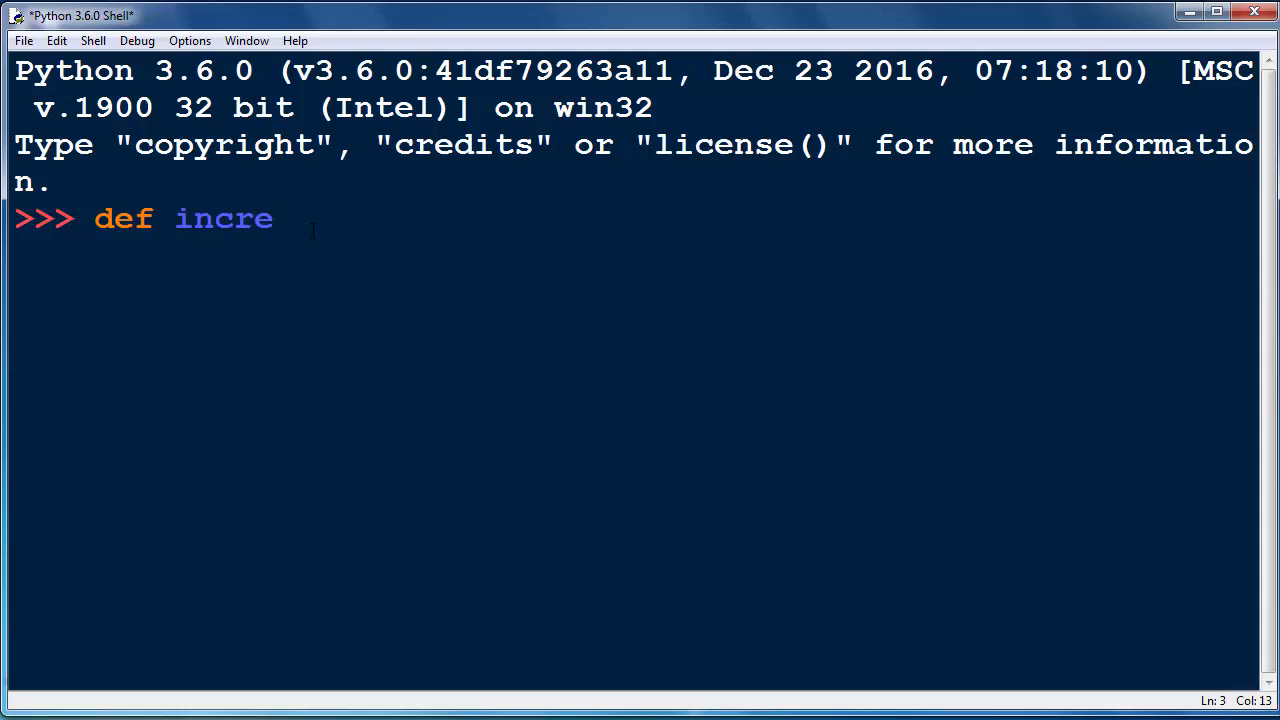
{"action": "type", "text": "ment"}
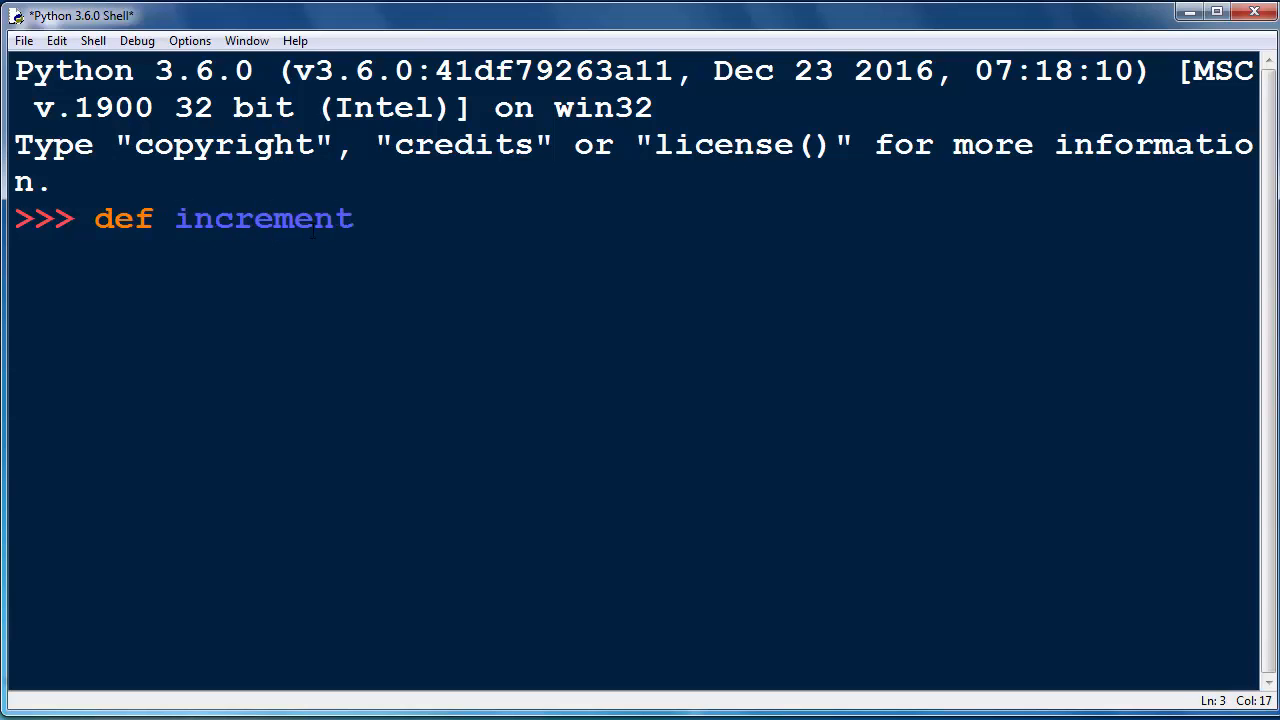
{"action": "type", "text": "(num"}
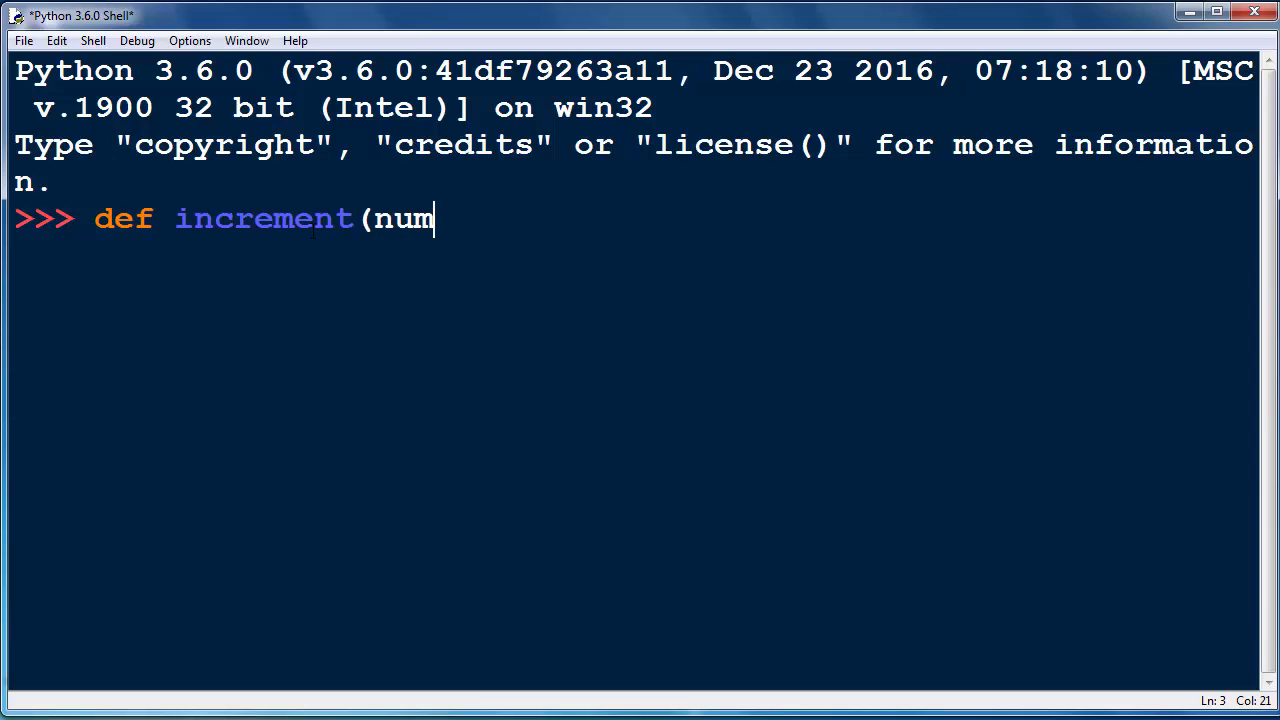
{"action": "type", "text": "ber"}
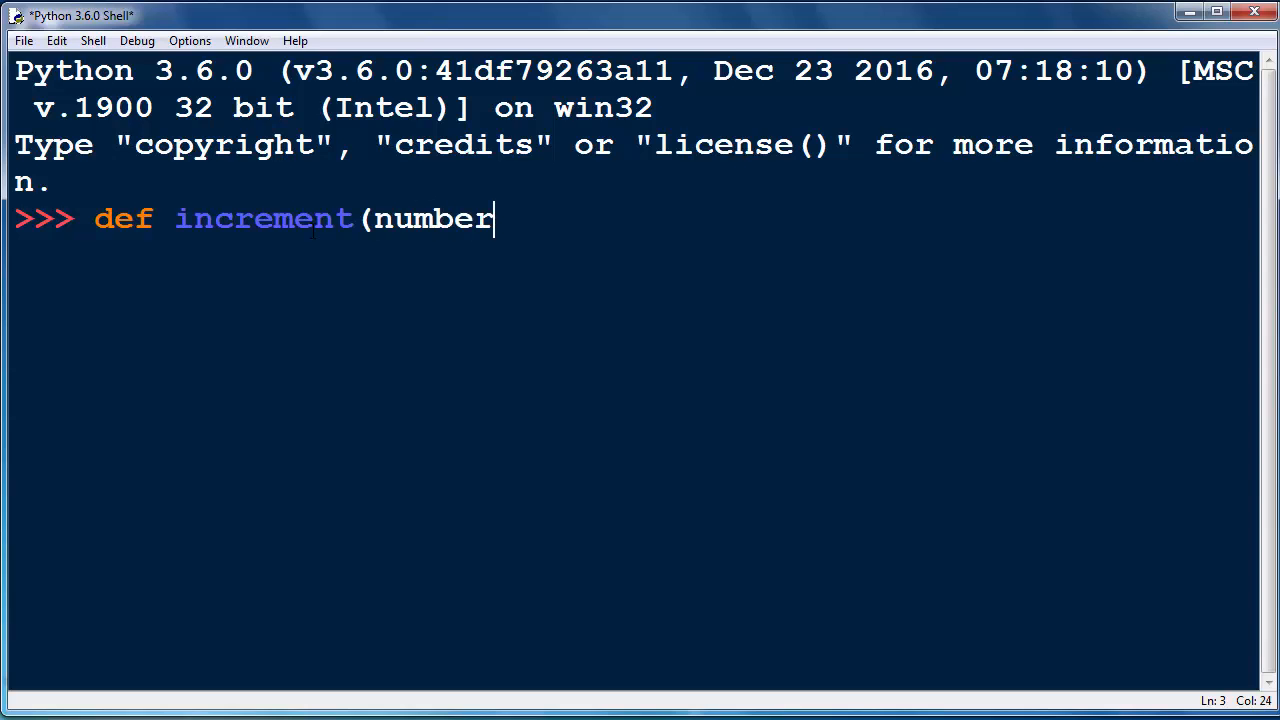
{"action": "type", "text": ")"}
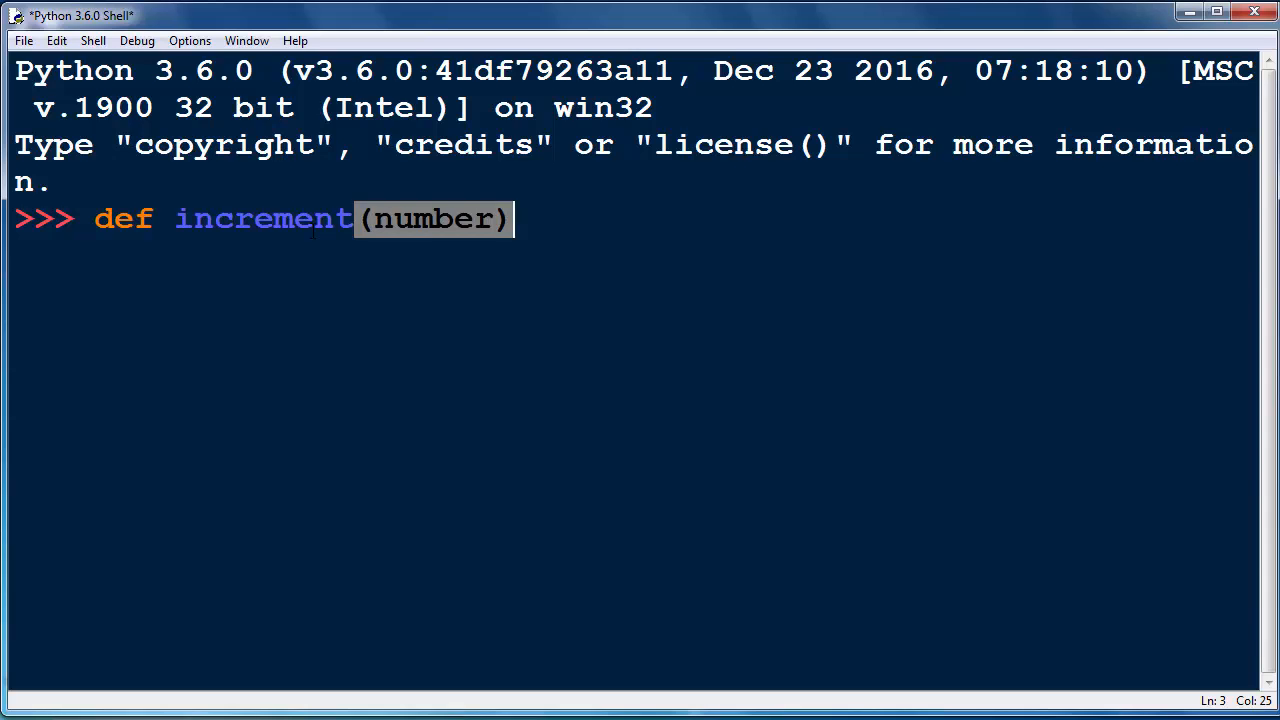
{"action": "type", "text": ":"}
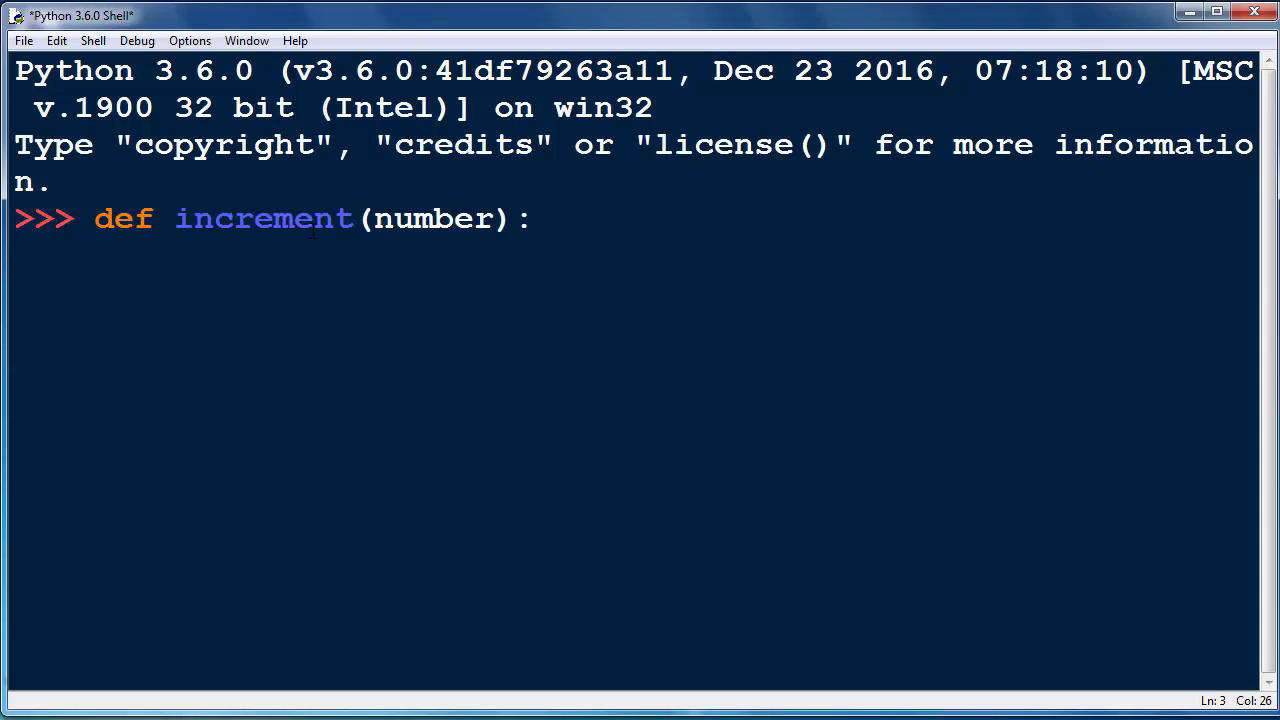
{"action": "key", "text": "enter"}
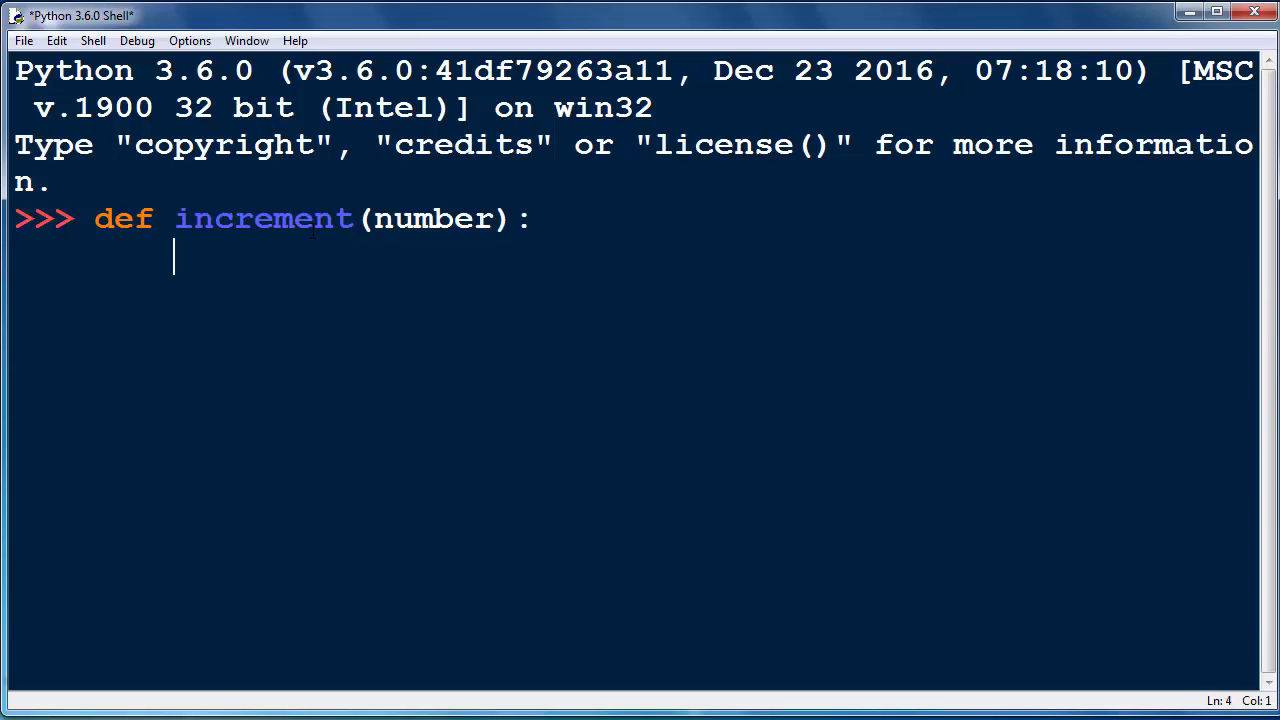
- Give increment the body return number + 1
{"action": "double_click", "coordinate": [424, 218]}
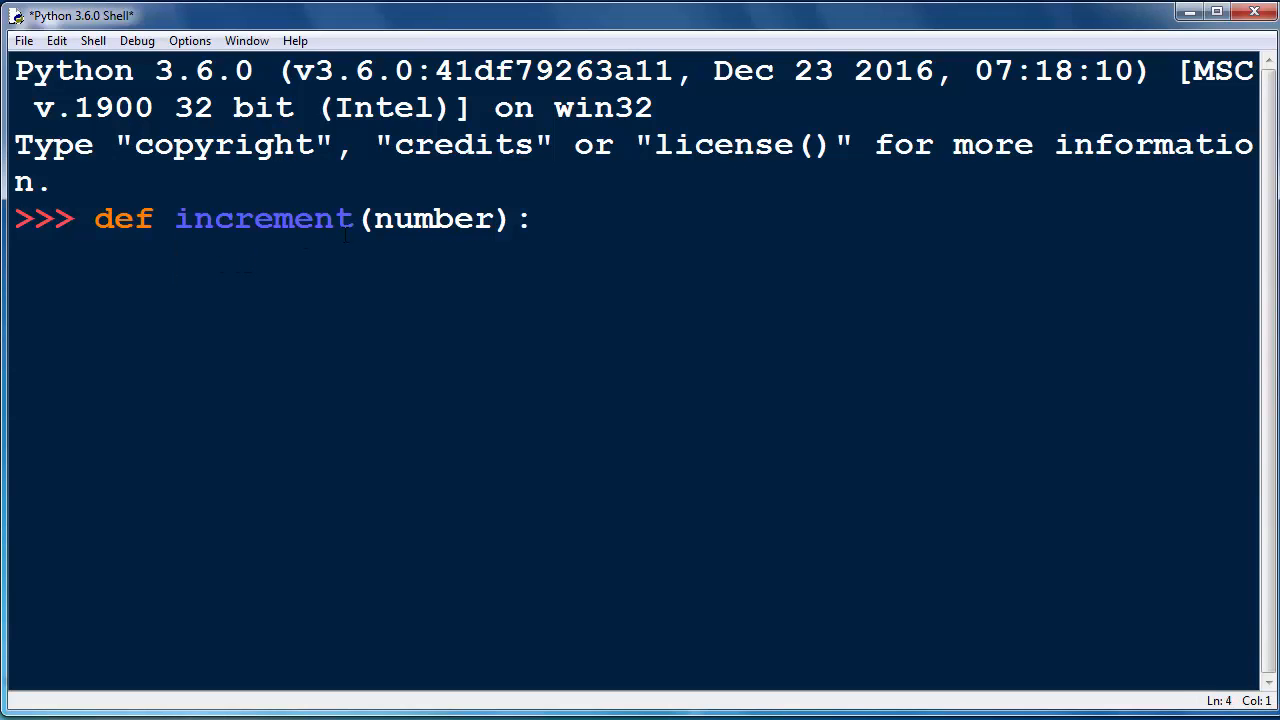
{"action": "type", "text": "re"}
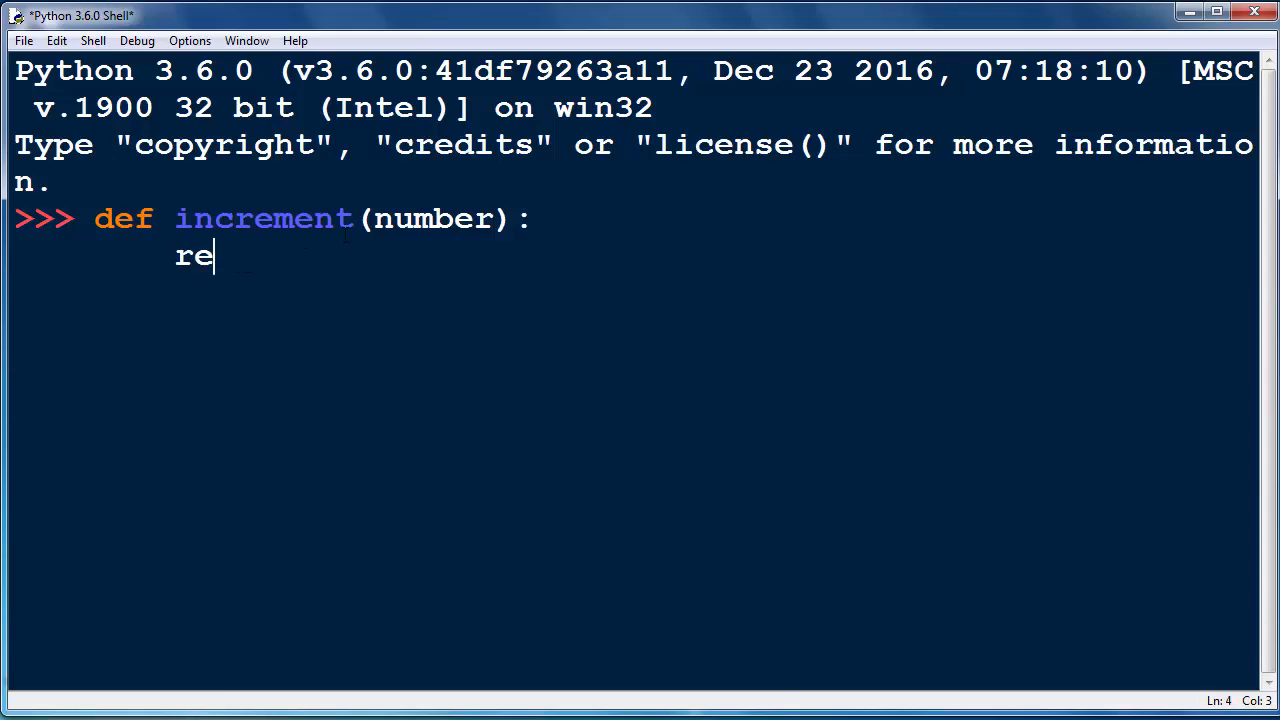
{"action": "type", "text": "tur"}
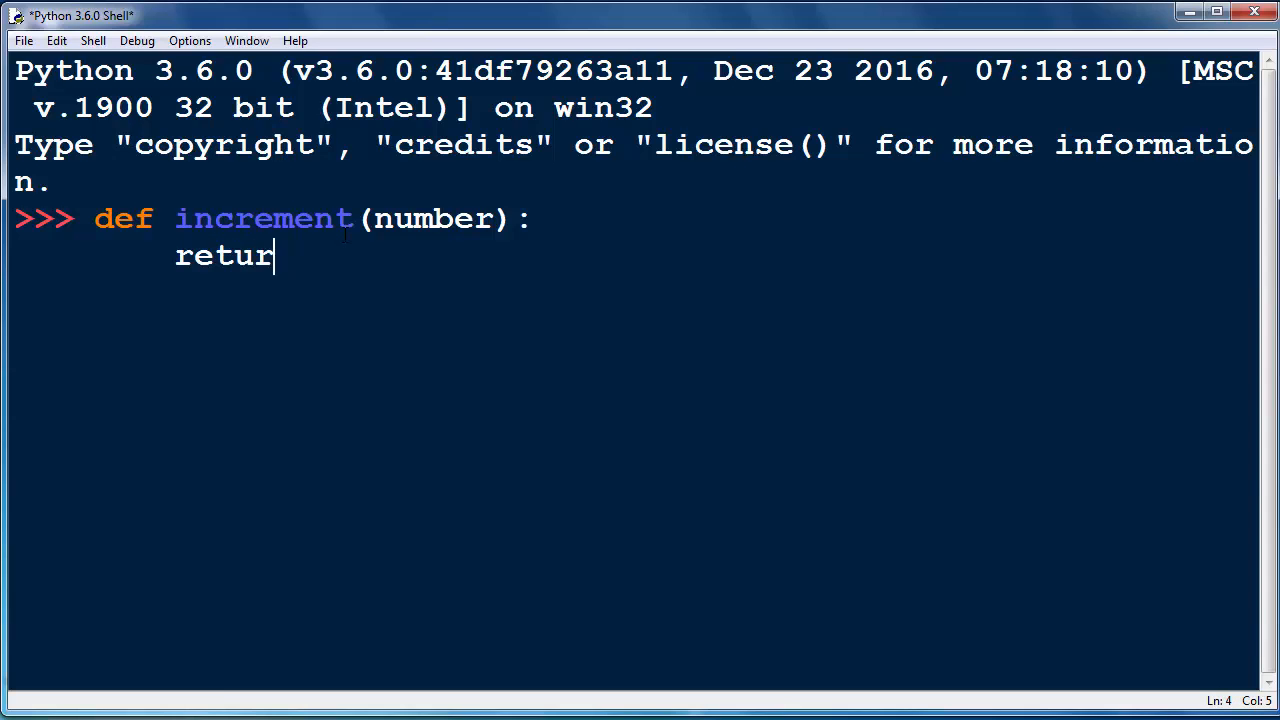
{"action": "type", "text": "n number"}
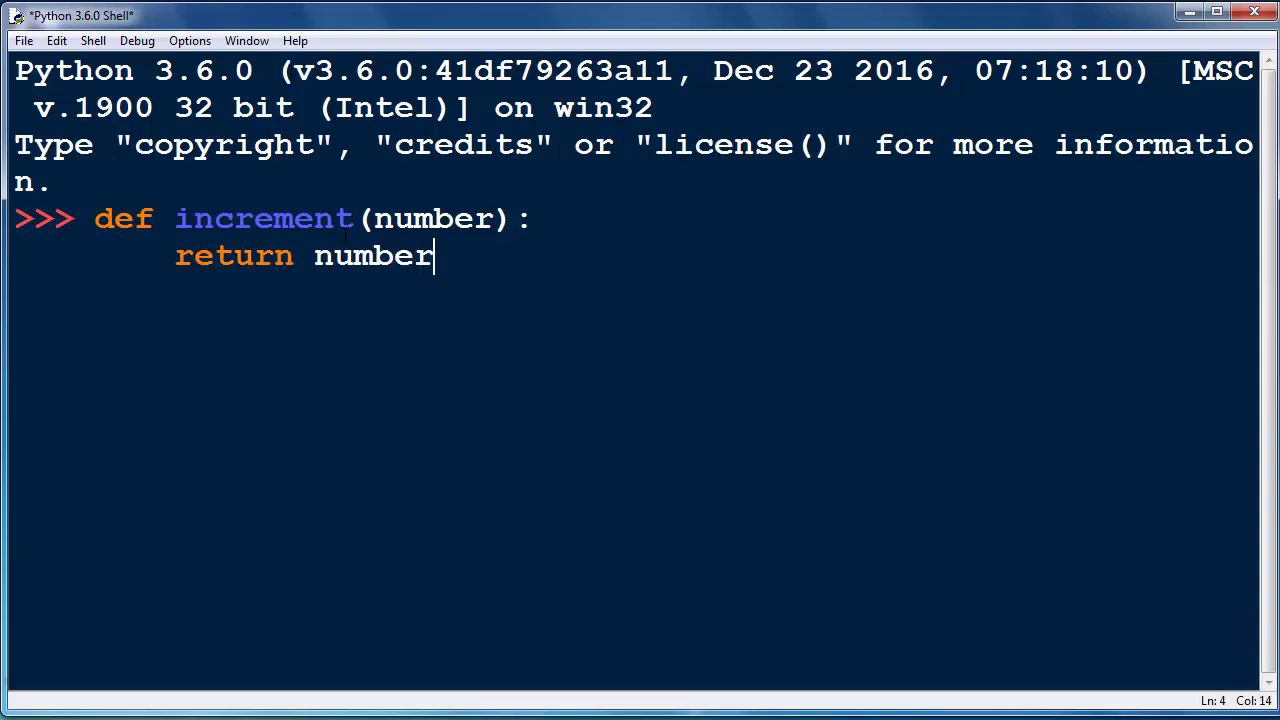
{"action": "type", "text": "+ 1"}
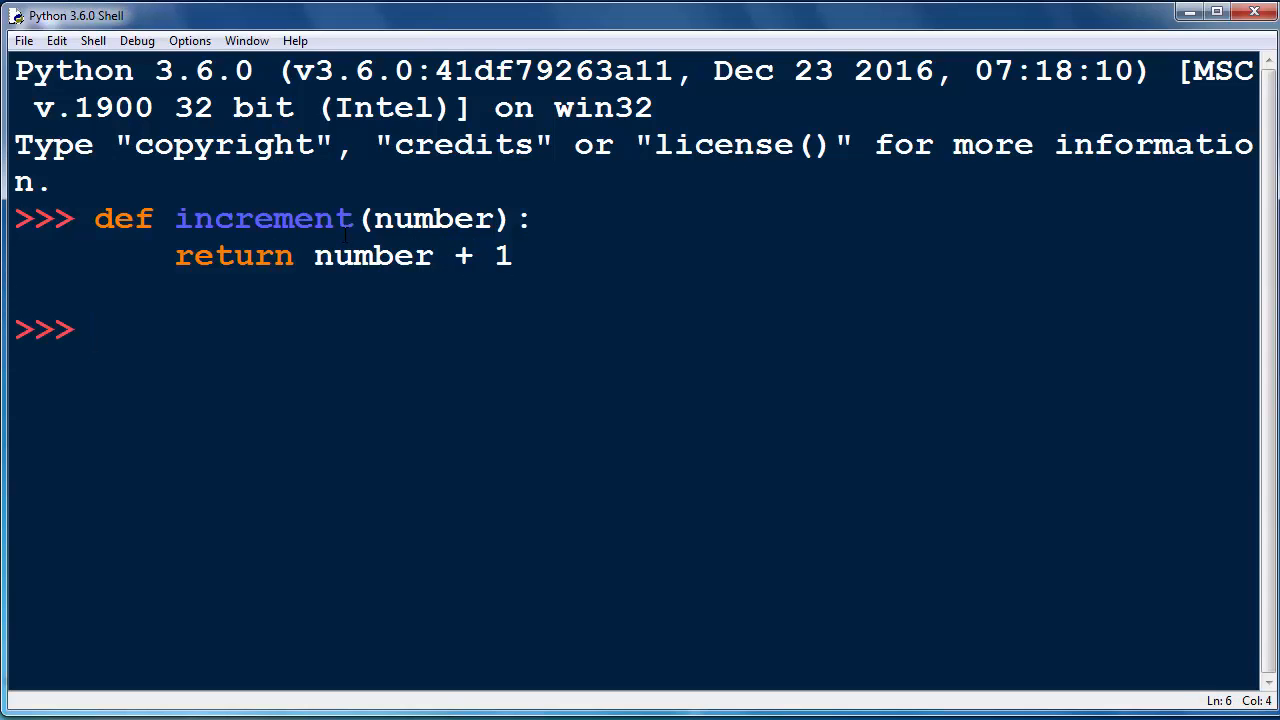
- Call increment(5) at the prompt and get 6 back
{"action": "type", "text": "inc"}
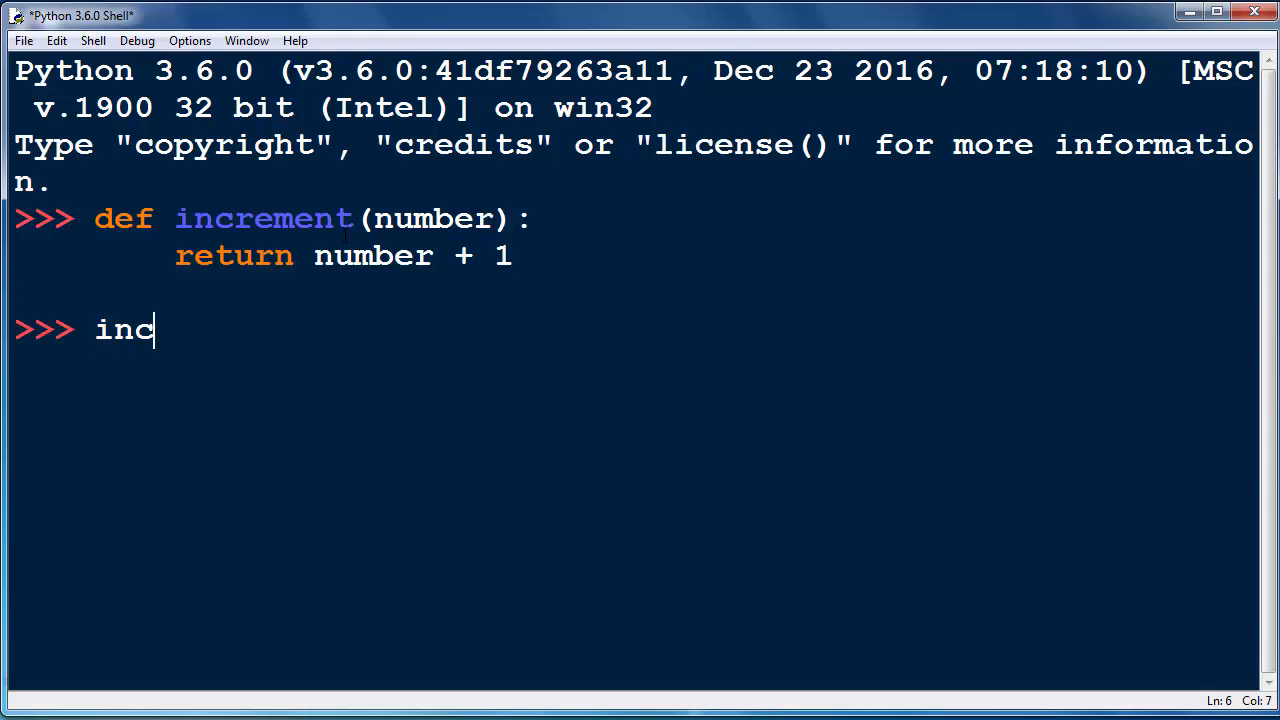
{"action": "type", "text": "rement("}
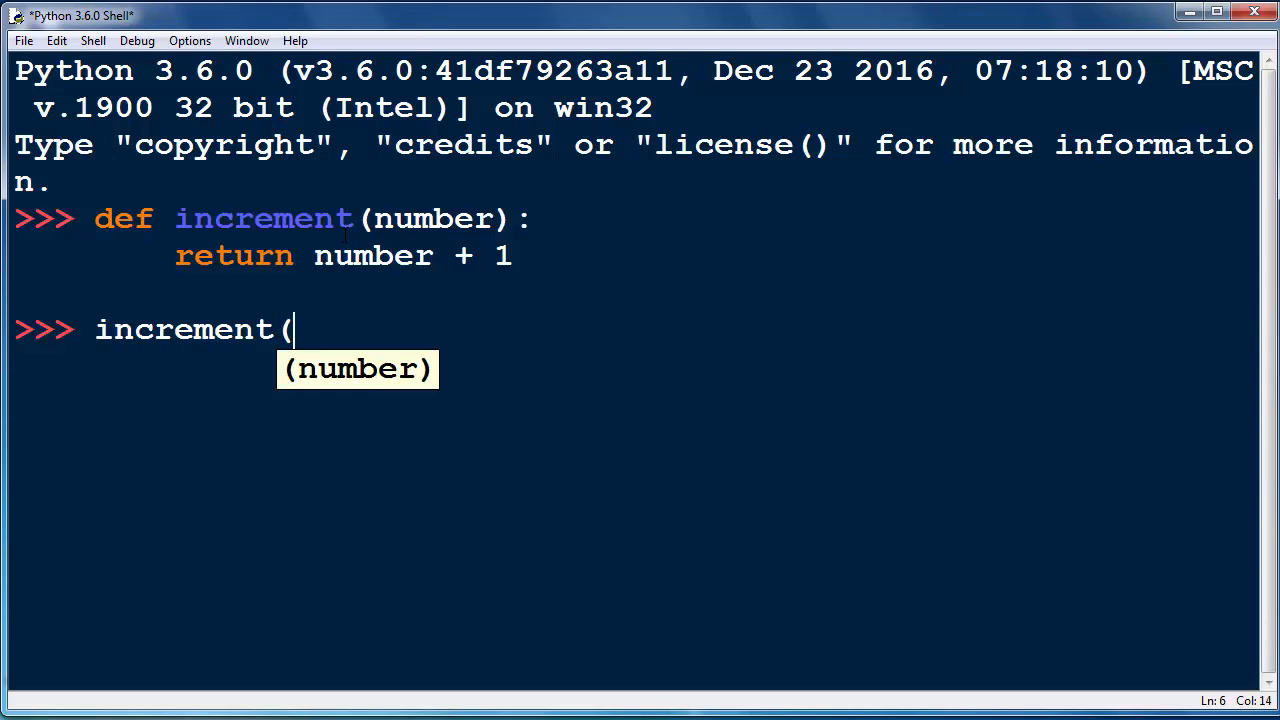
{"action": "type", "text": "5)"}
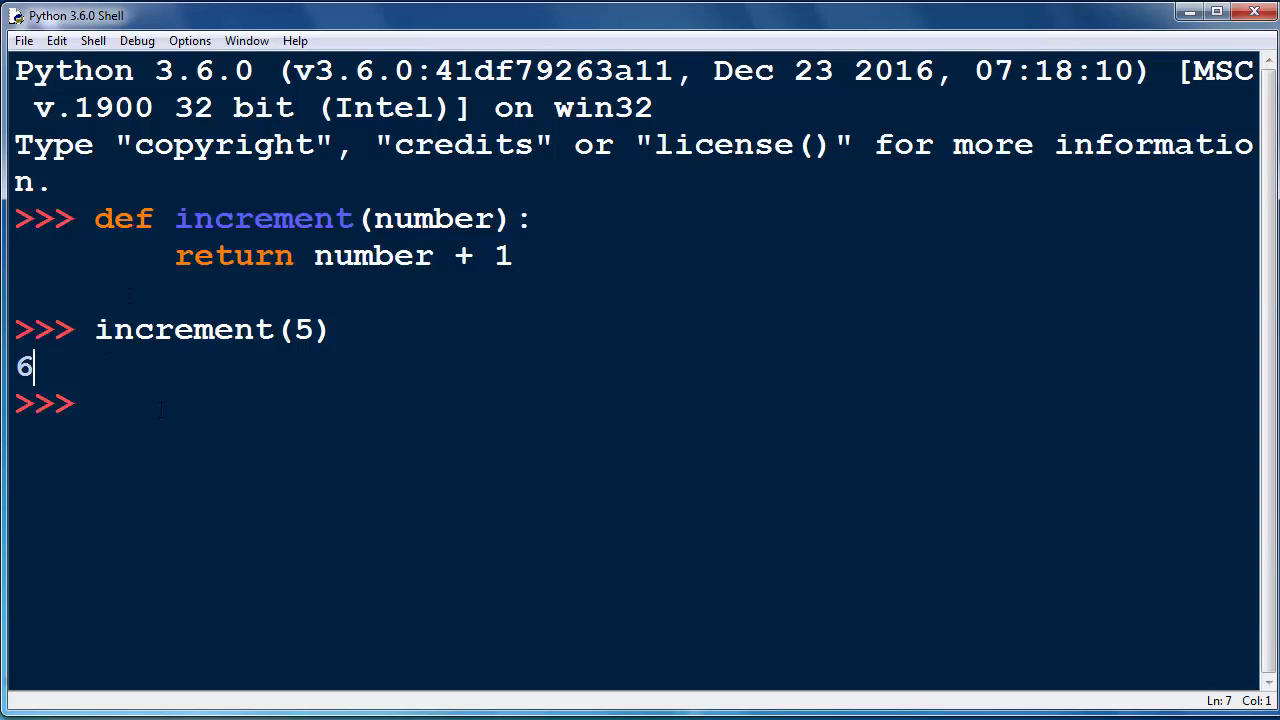
- Jot the check 5 + 1 = 6 at the prompt
{"action": "type", "text": "5"}
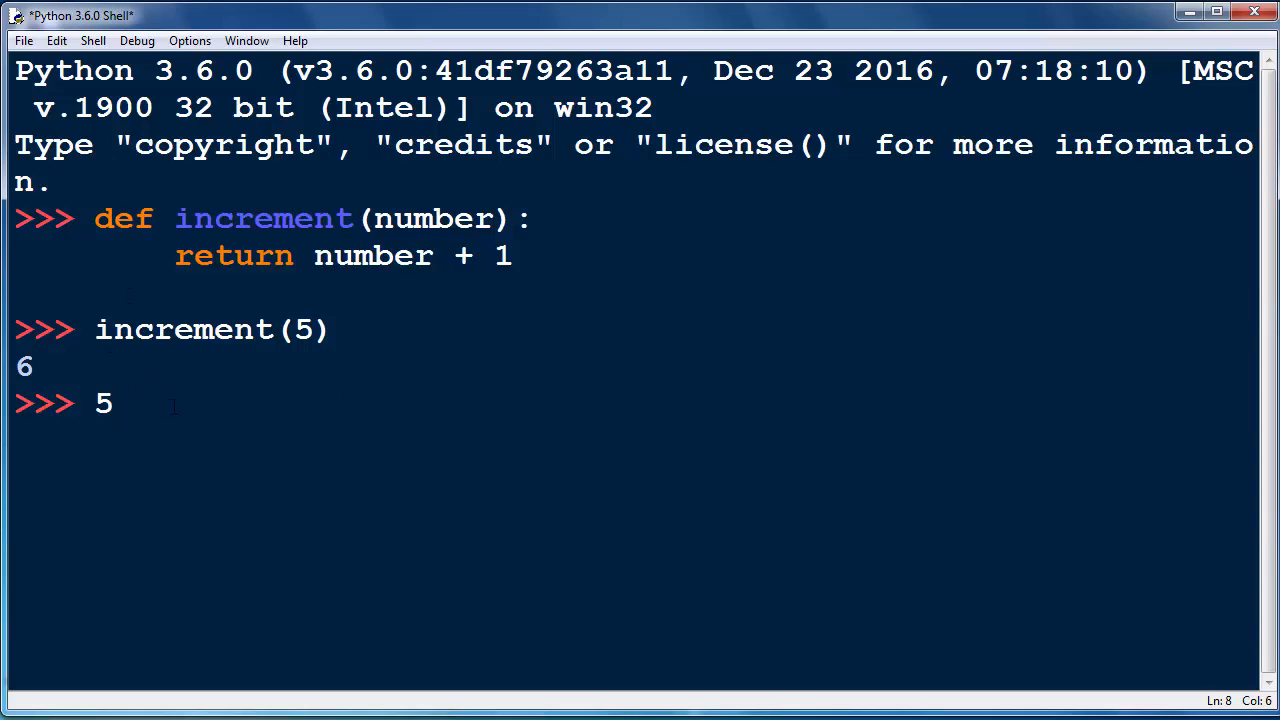
{"action": "type", "text": "+ 1 = 5"}
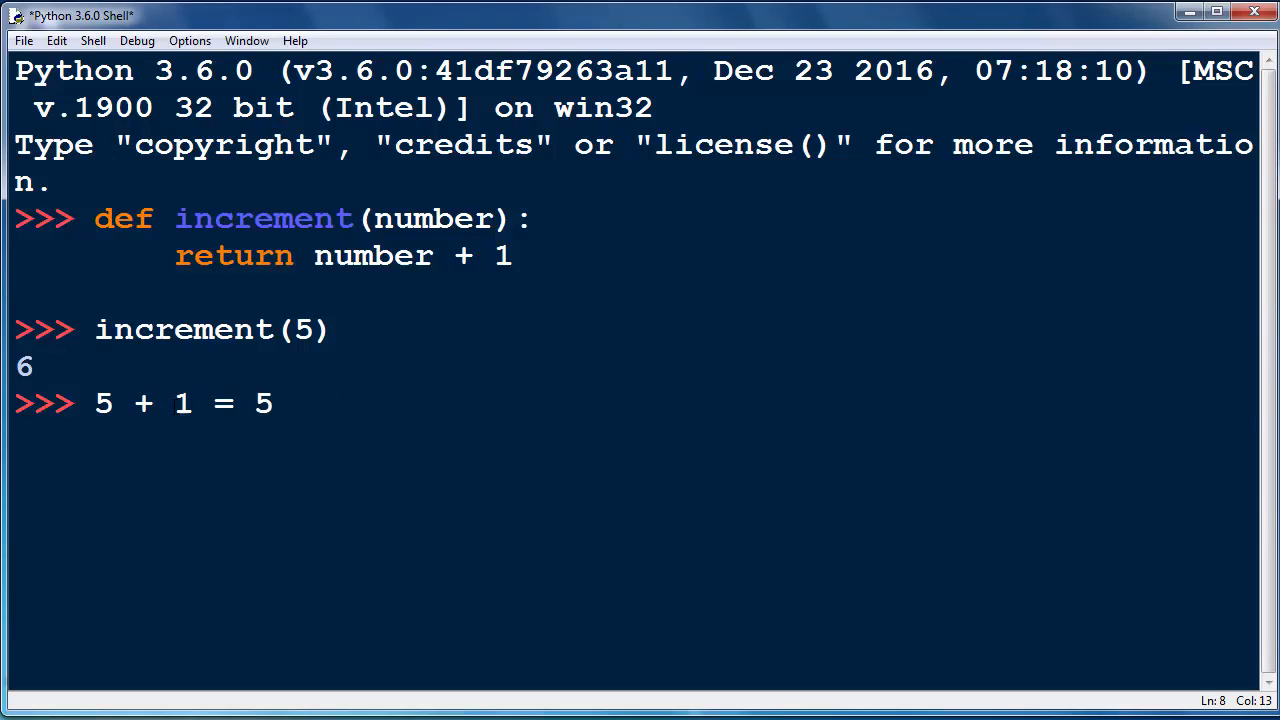
{"action": "type", "text": "6"}
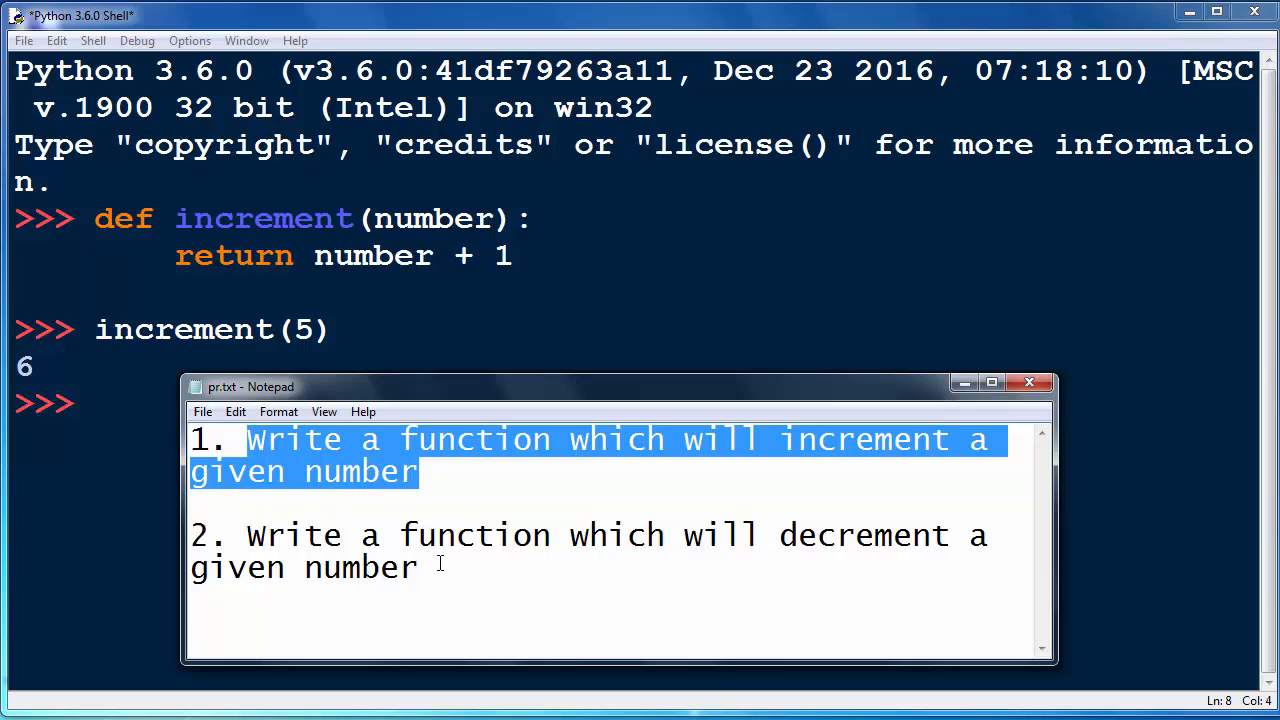
{"action": "mouse_move", "coordinate": [444, 456]}
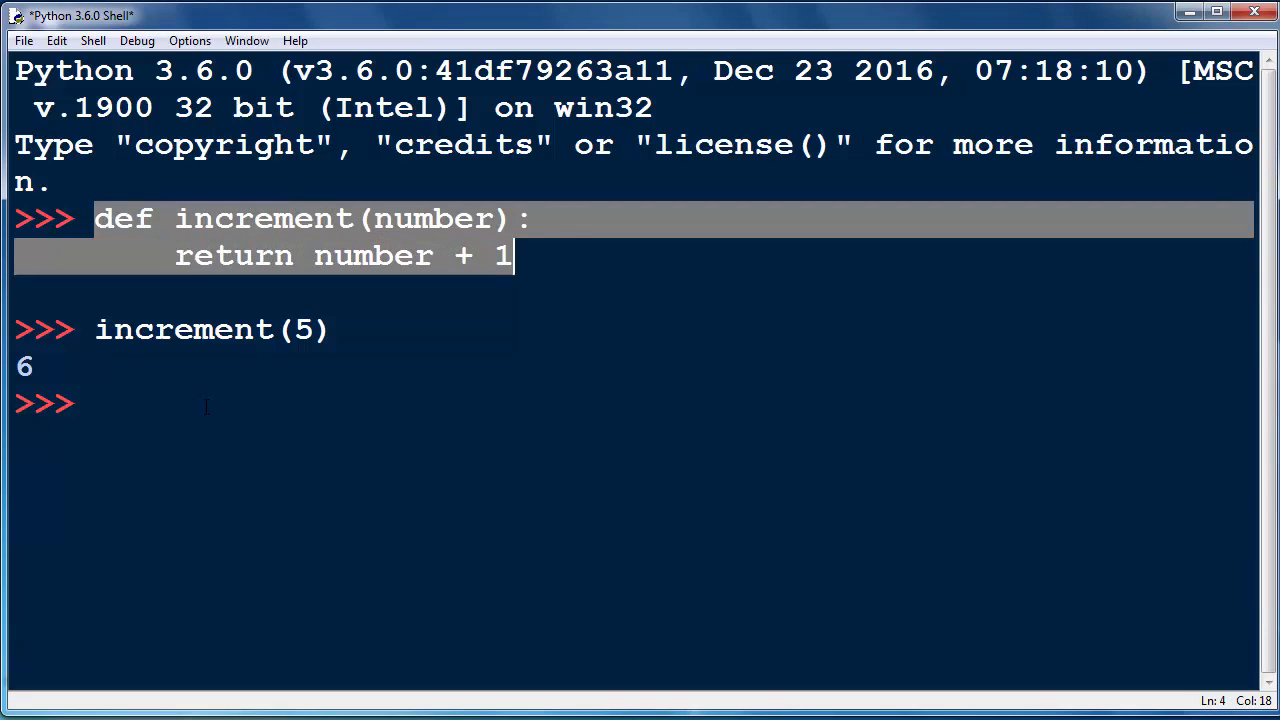
- Begin a new definition with def for the decrement task
{"action": "type", "text": "def"}
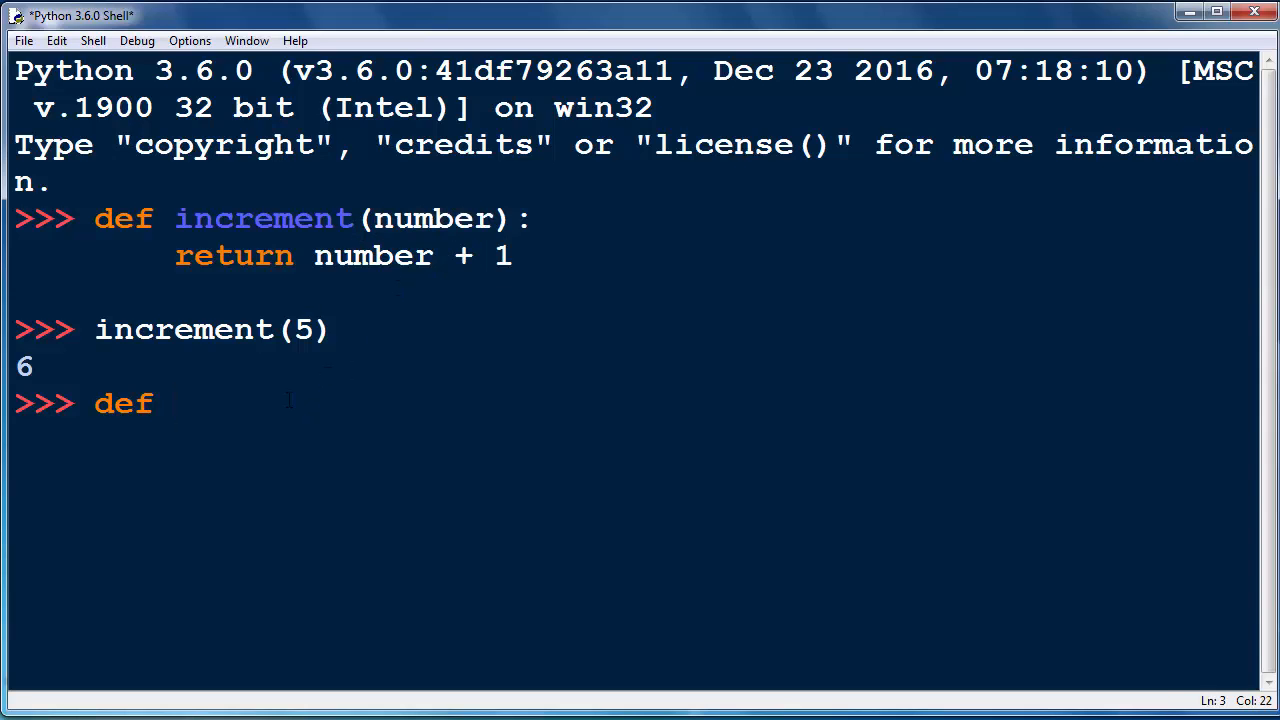
- Write the header def decrement(number):
{"action": "type", "text": "dec"}
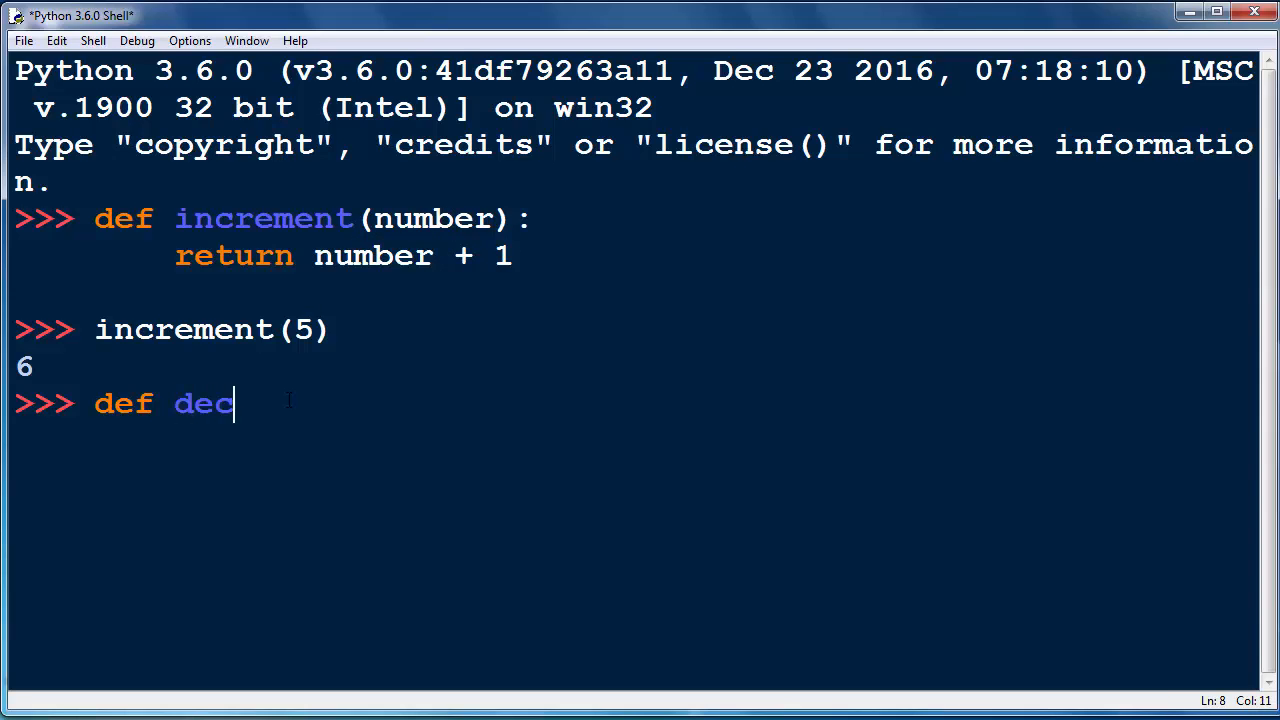
{"action": "type", "text": "rem,e"}
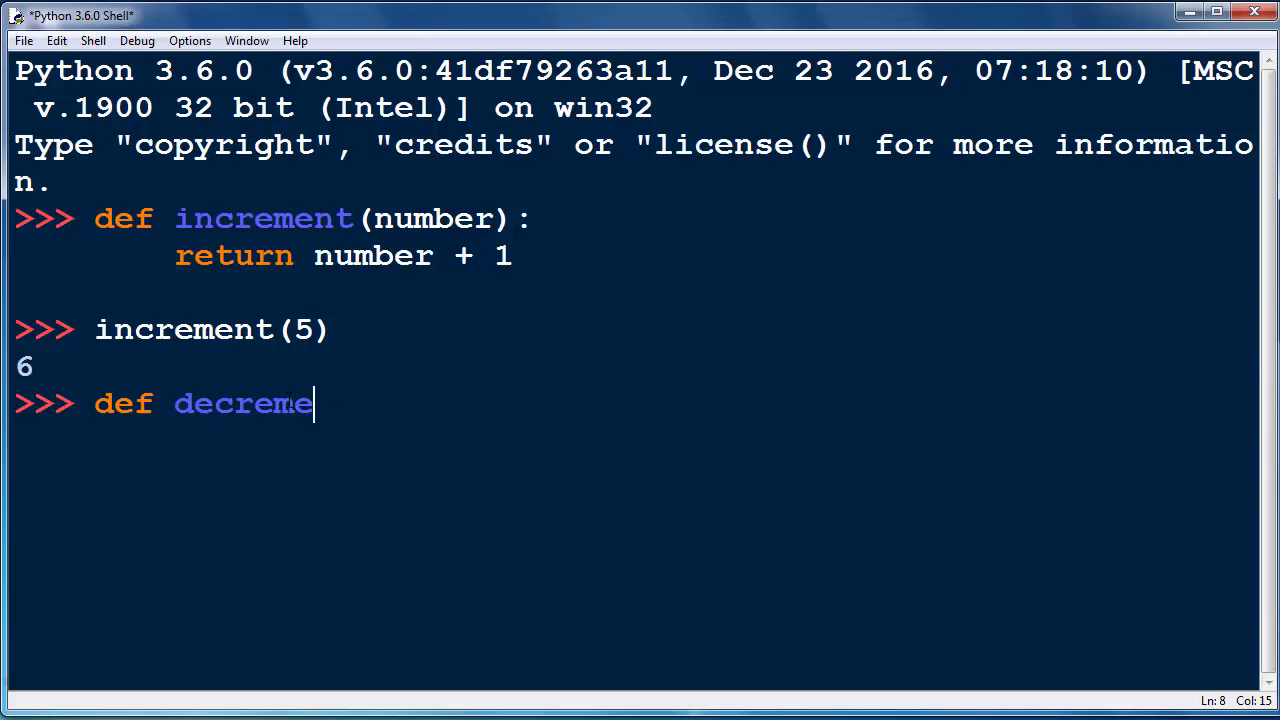
{"action": "type", "text": "nt(num"}
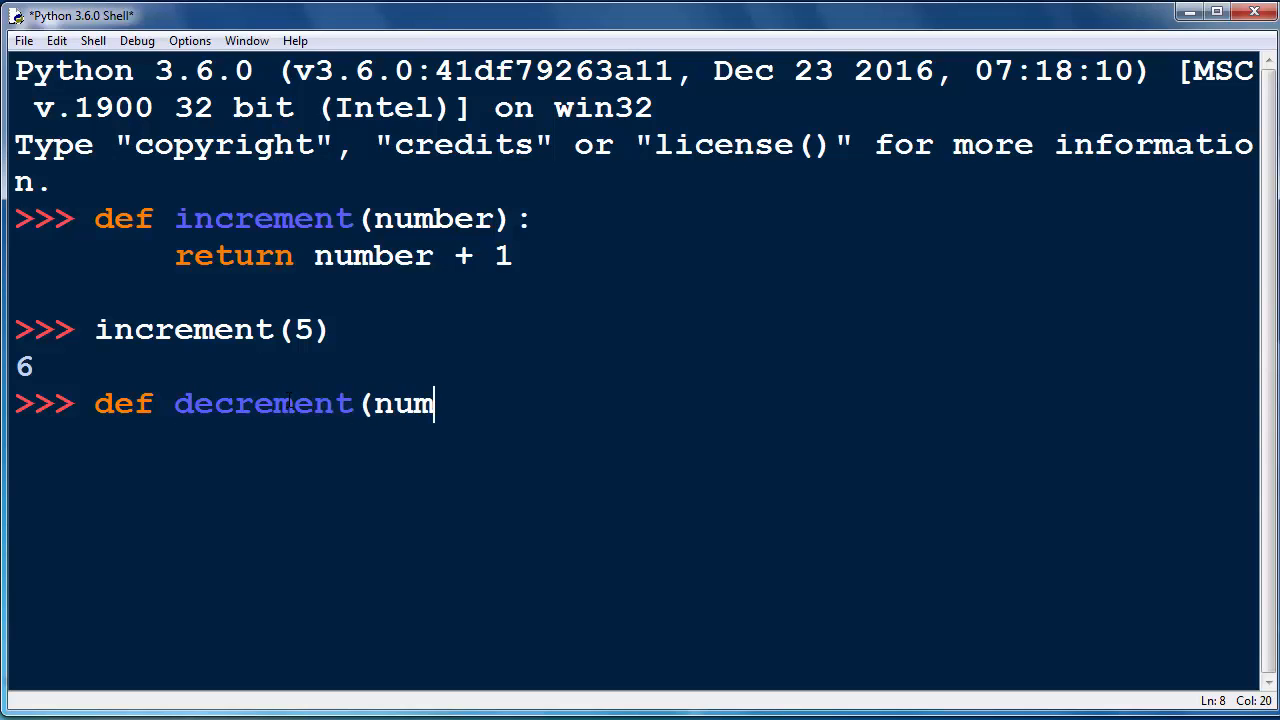
{"action": "type", "text": "ber):"}
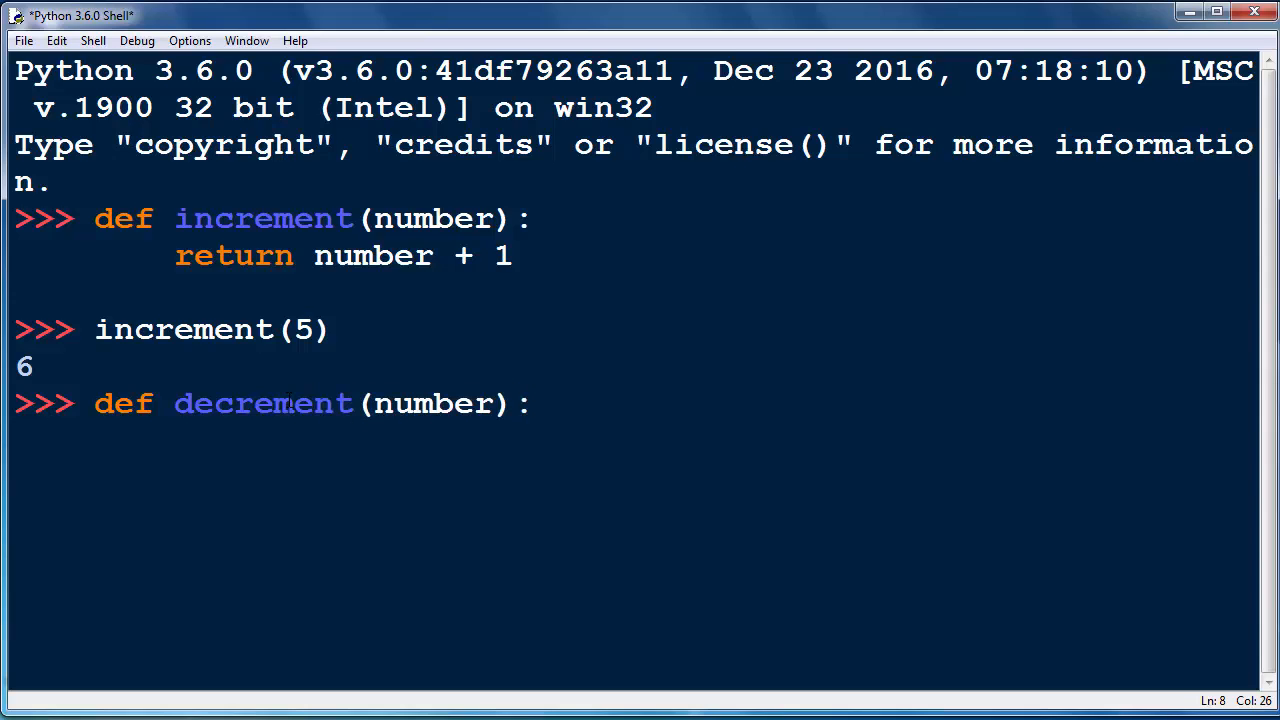
- Give decrement the body return number - 1 and begin a call starting 'dec'
{"action": "type", "text": "retru"}
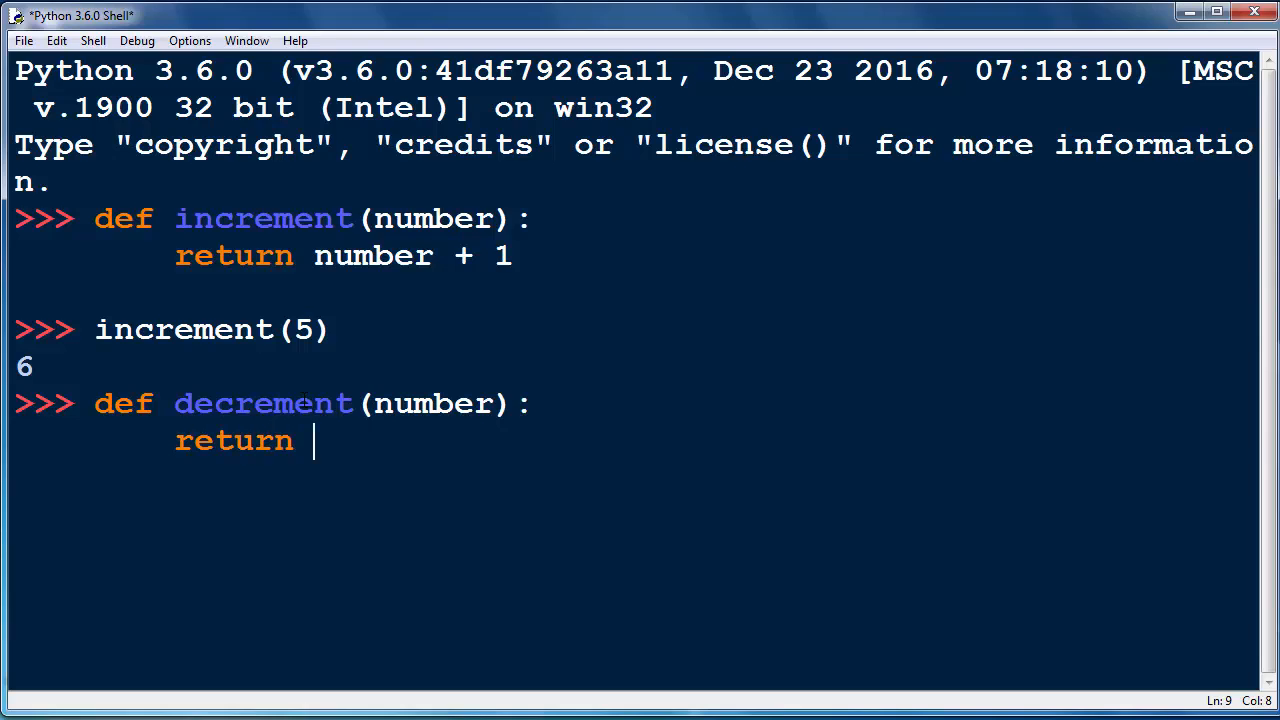
{"action": "type", "text": "number -"}
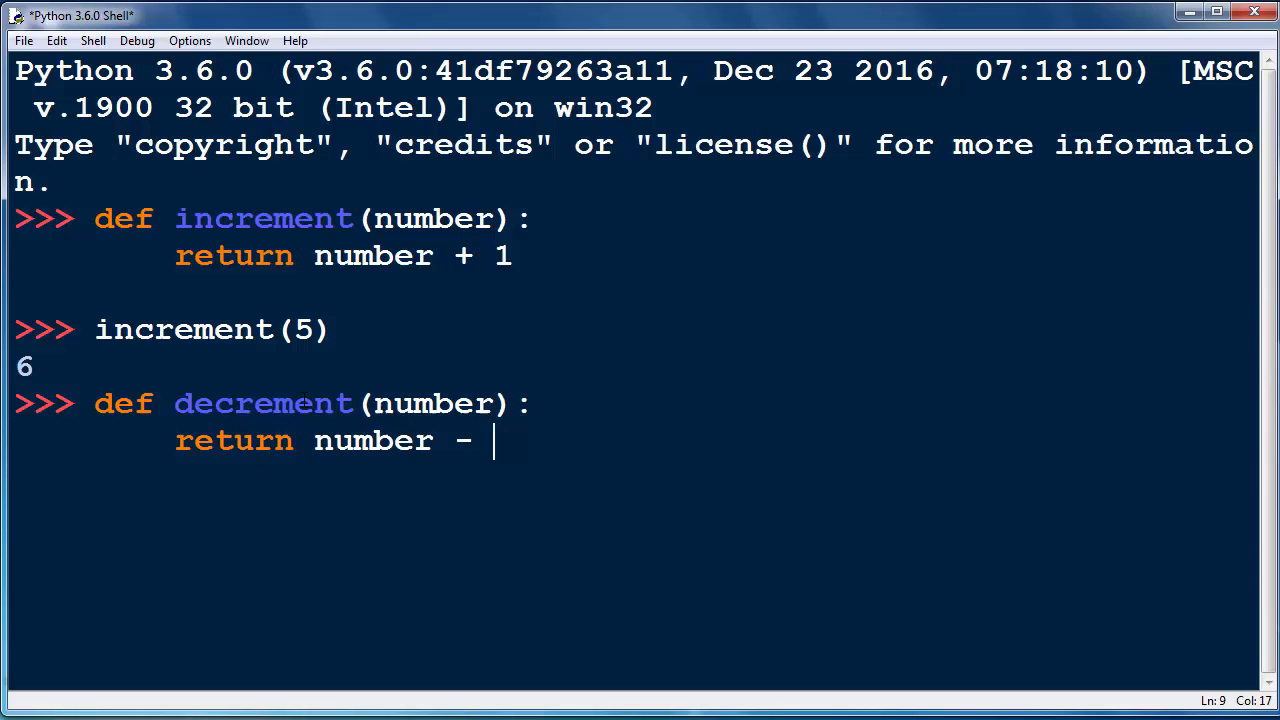
{"action": "type", "text": "1"}
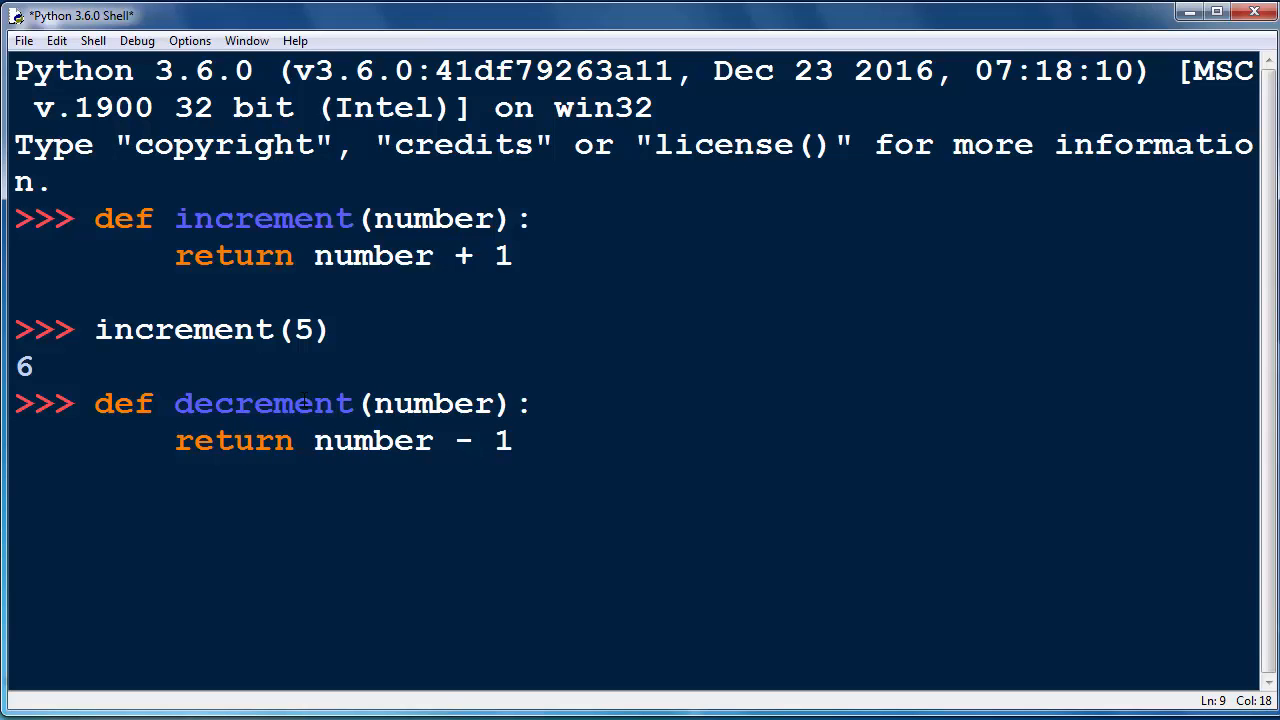
{"action": "type", "text": "dec"}
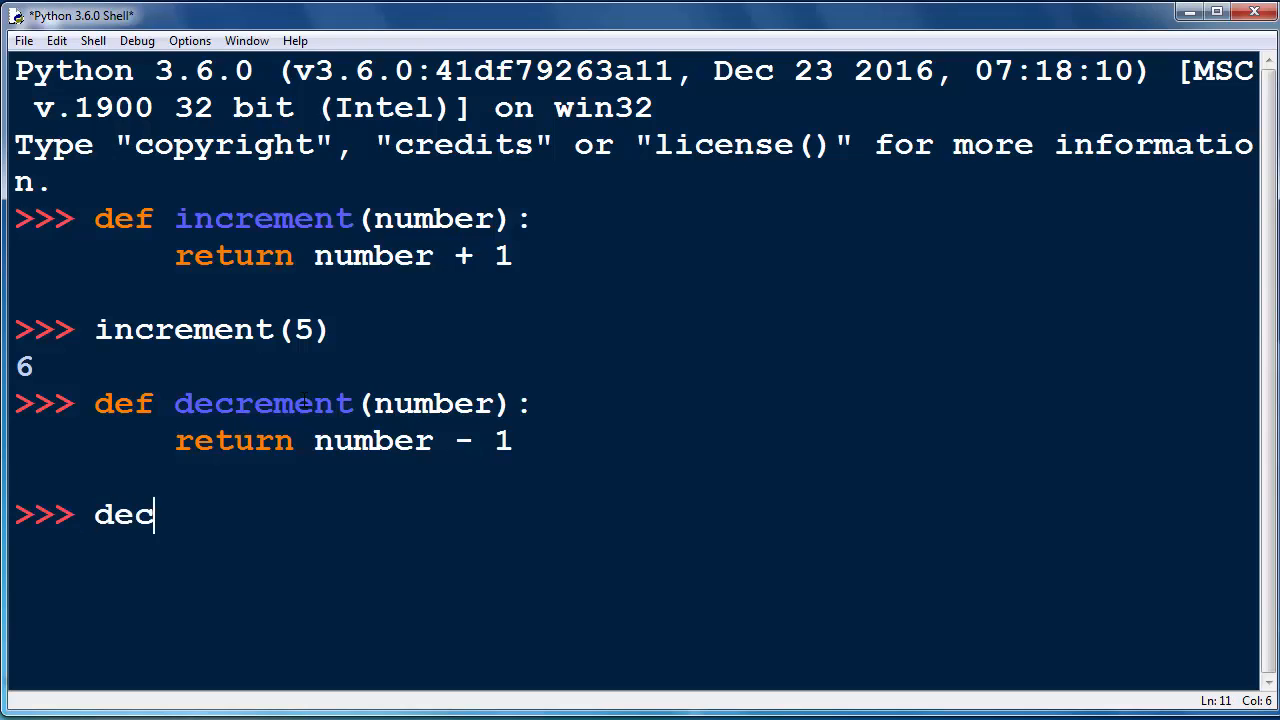
- Call decrement(6), get 5 back, and jot the check 6 - 1 = 5
{"action": "type", "text": "rement("}
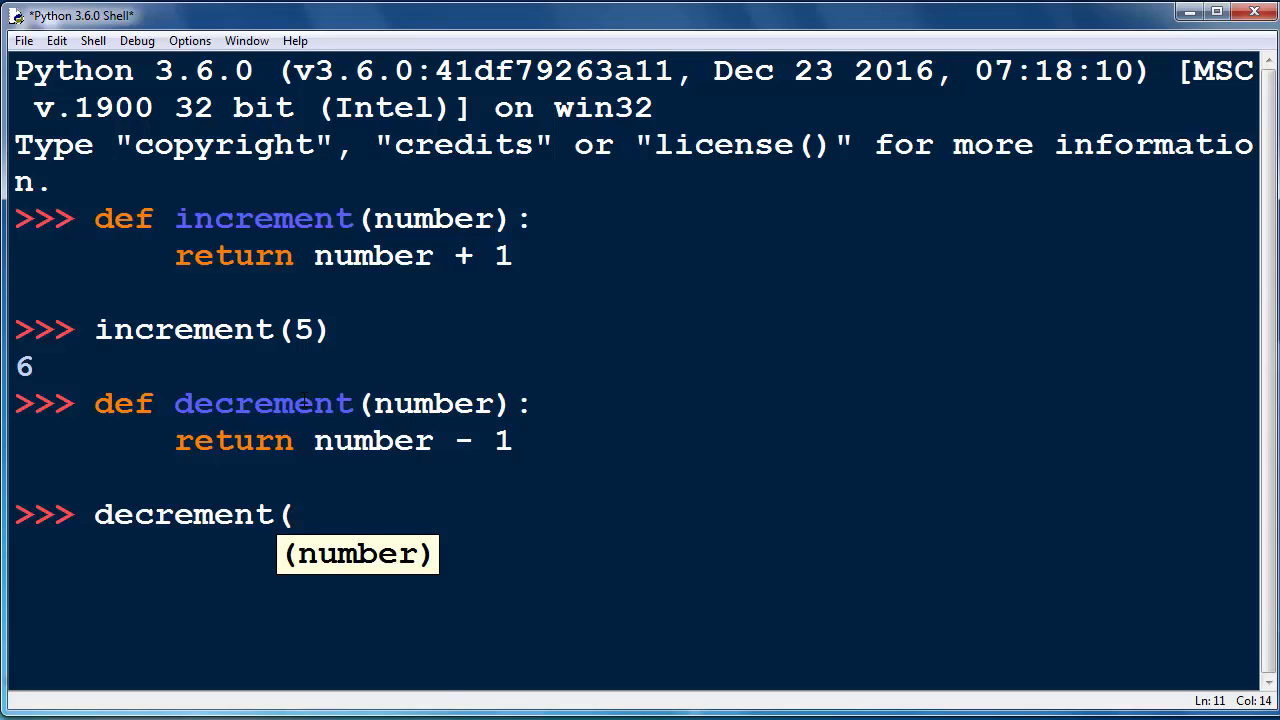
{"action": "type", "text": "6)"}
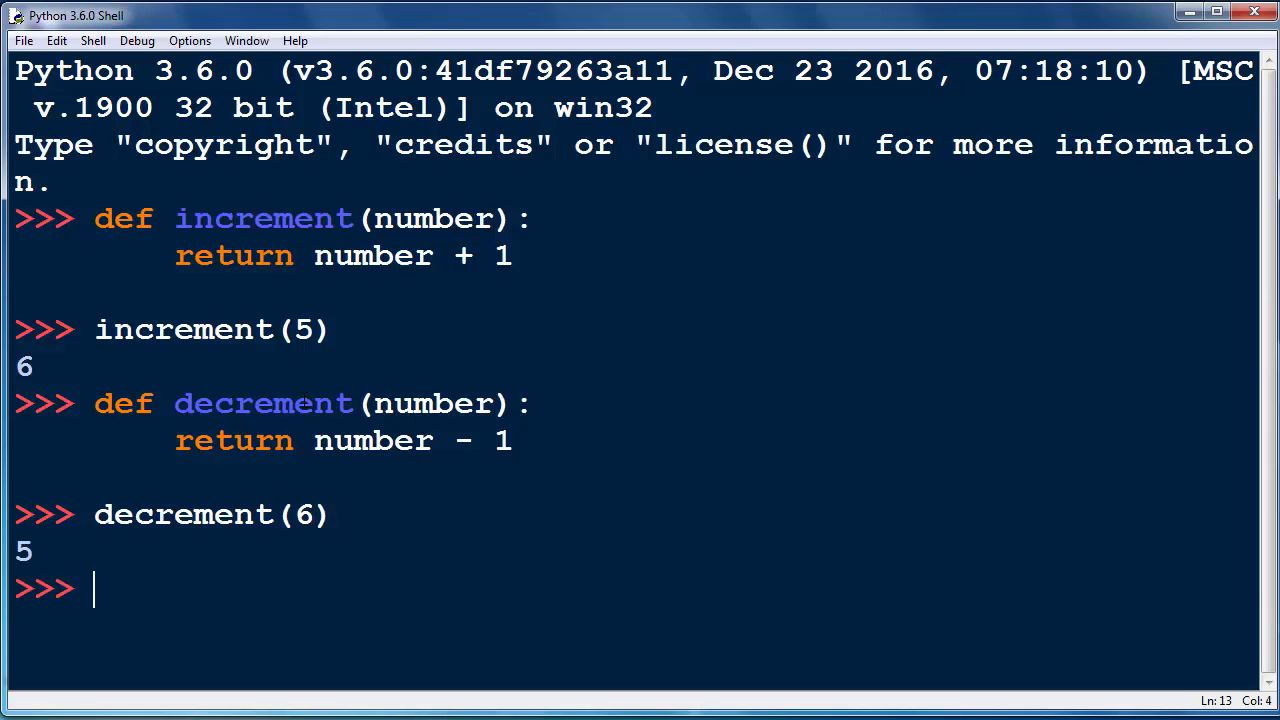
{"action": "double_click", "coordinate": [24, 552]}
{"action": "type", "text": "6 -"}
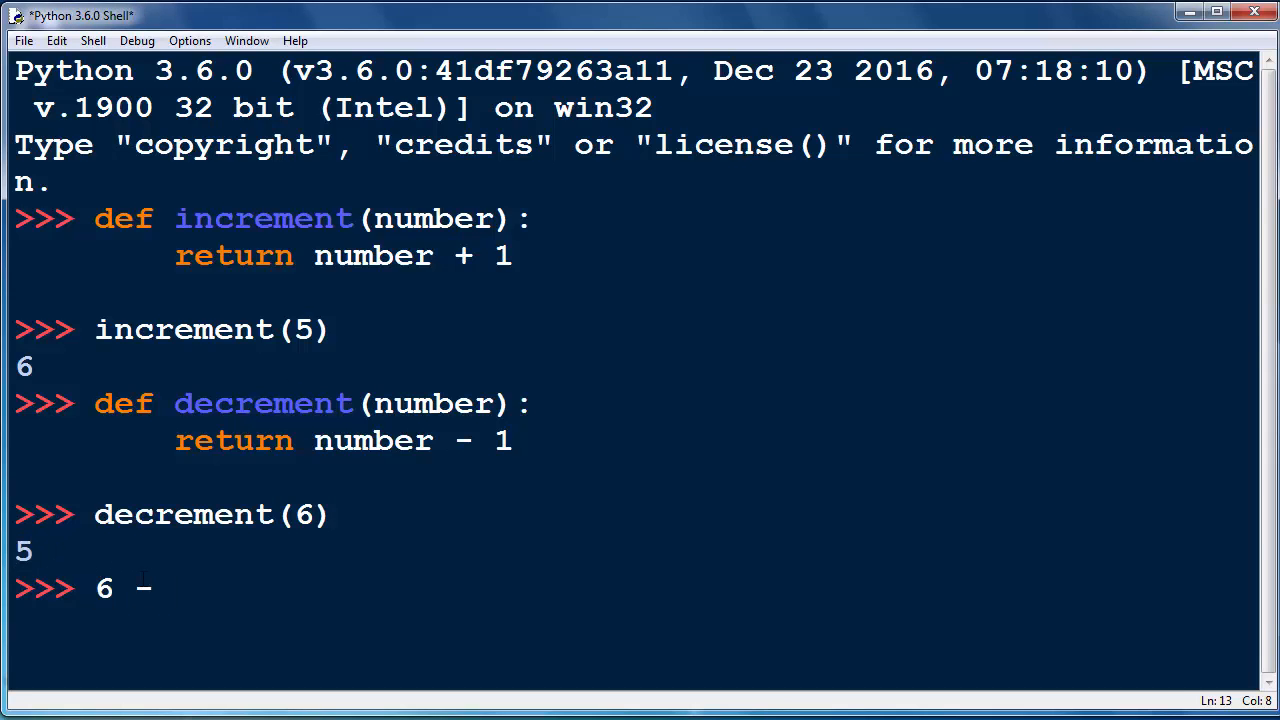
{"action": "type", "text": "1 = 5"}
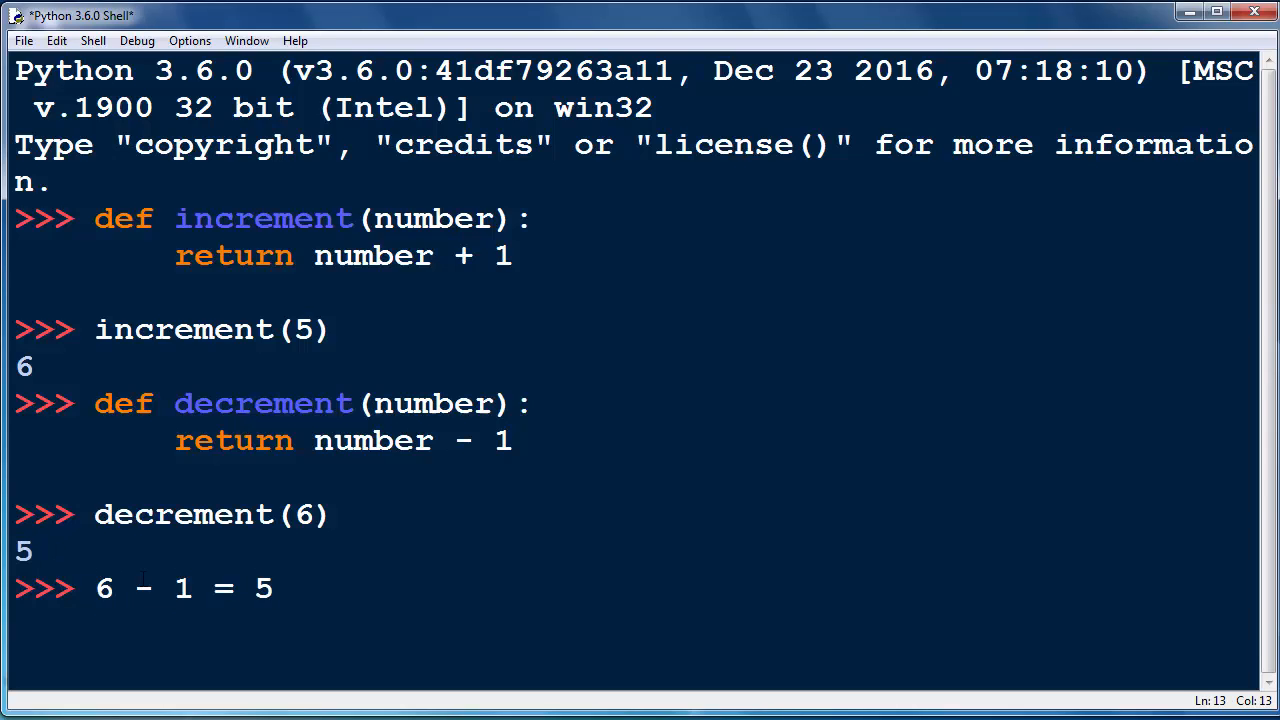